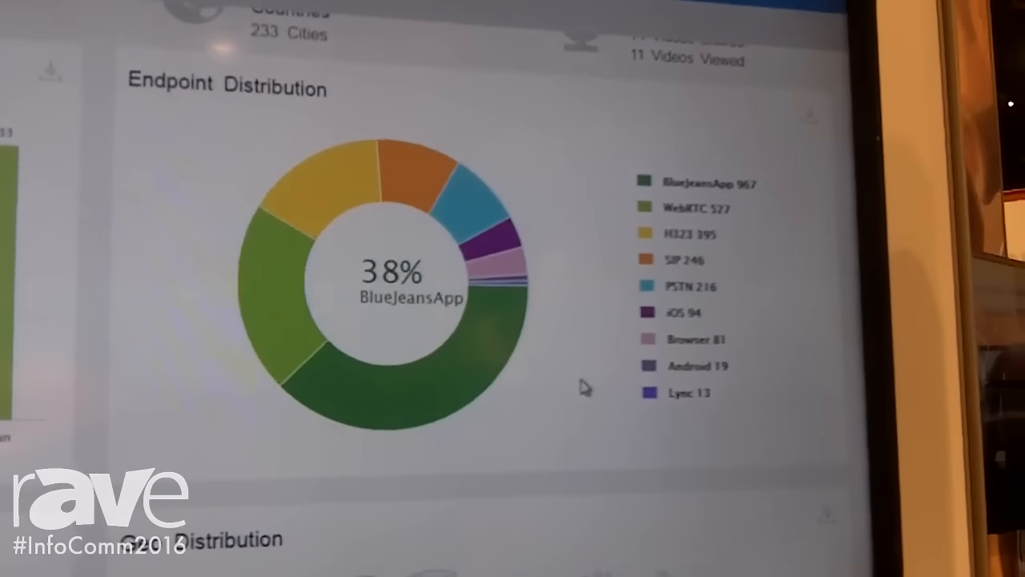
- Scroll down the Feedback Summary to the 2% Poor rating and its lip sync delay comment
scroll(down, 3)
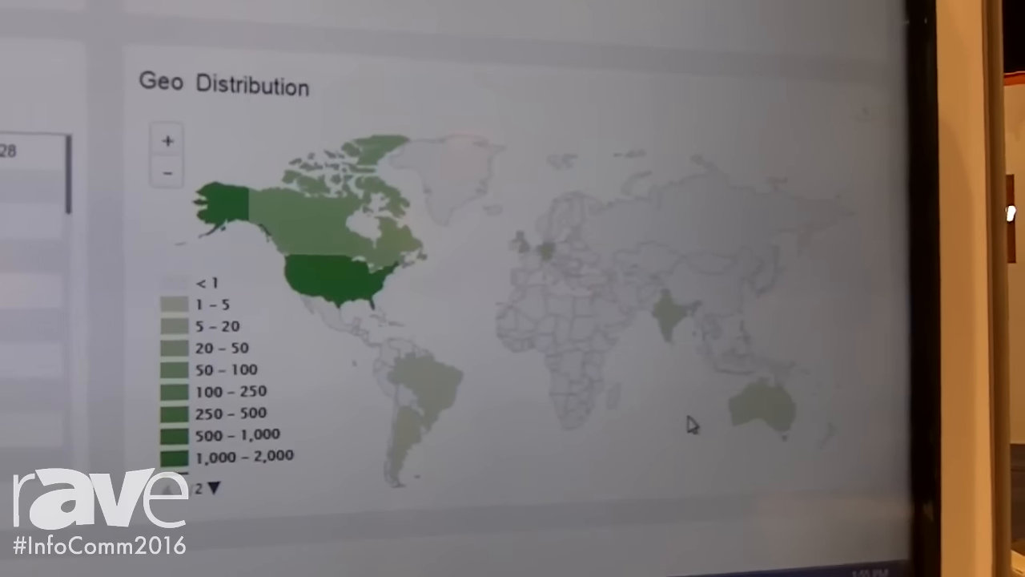
scroll(down, 3)
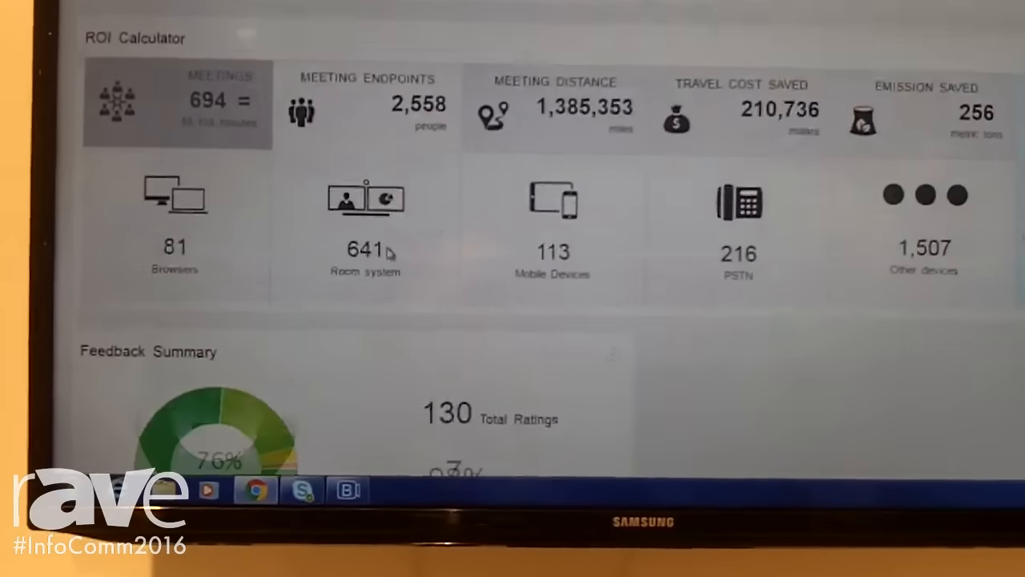
scroll(down, 3)
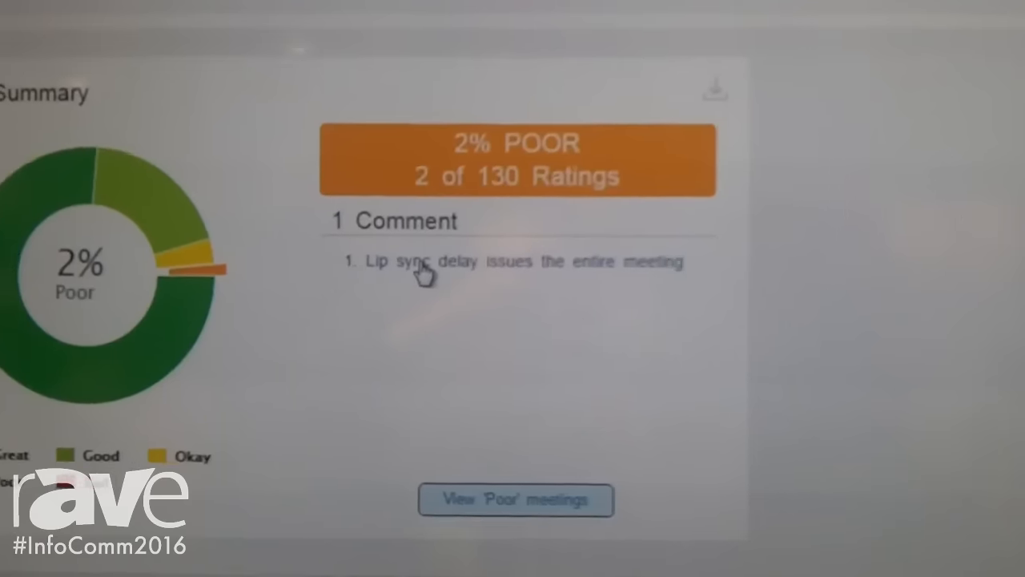
click(515, 498)
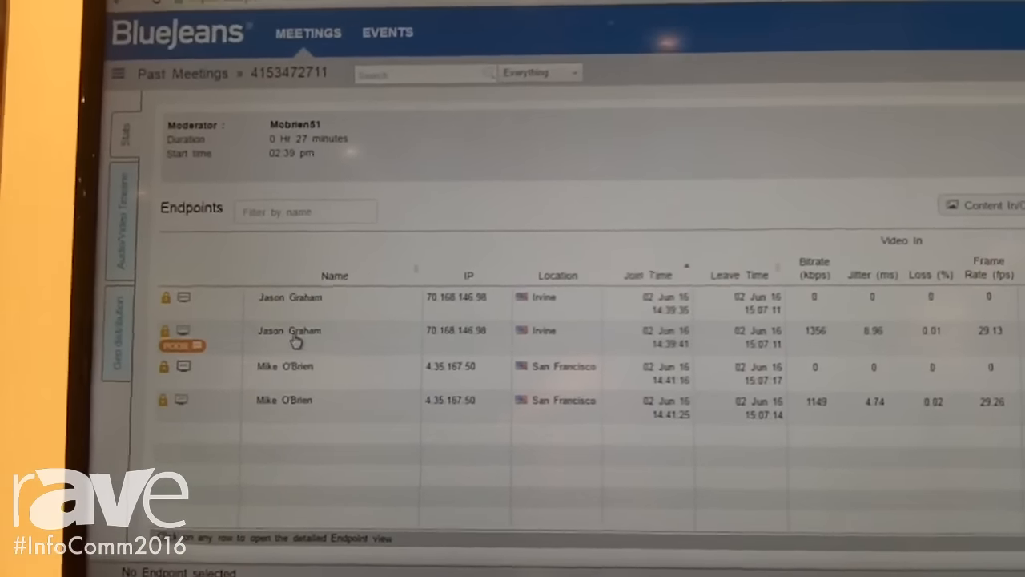
scroll(down, 3)
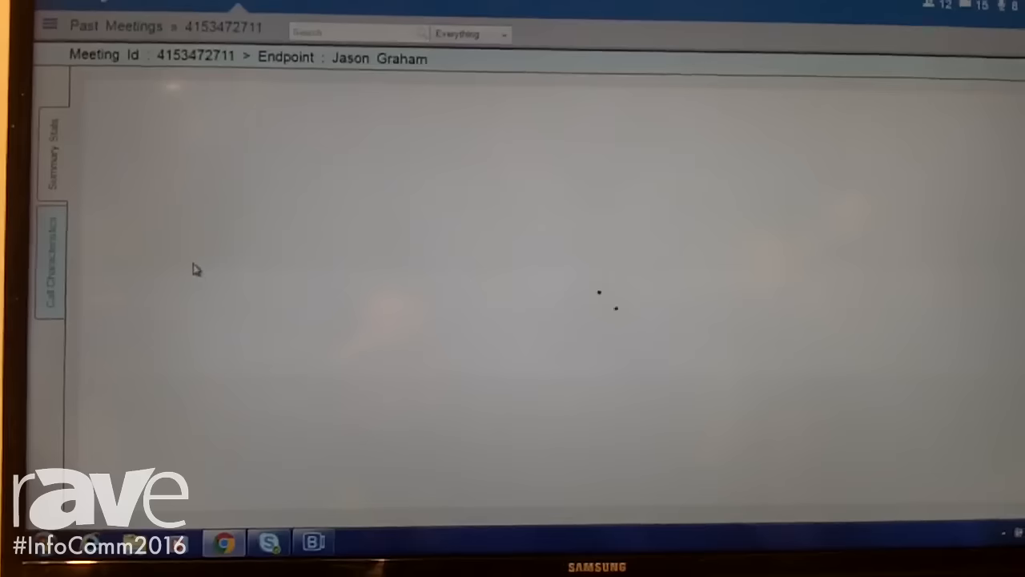
click(50, 257)
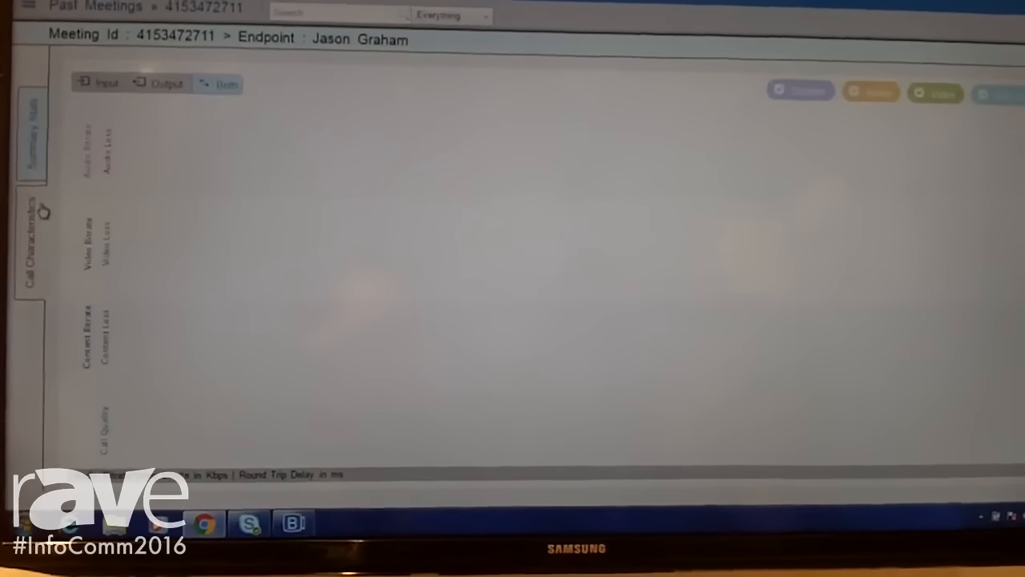
click(30, 124)
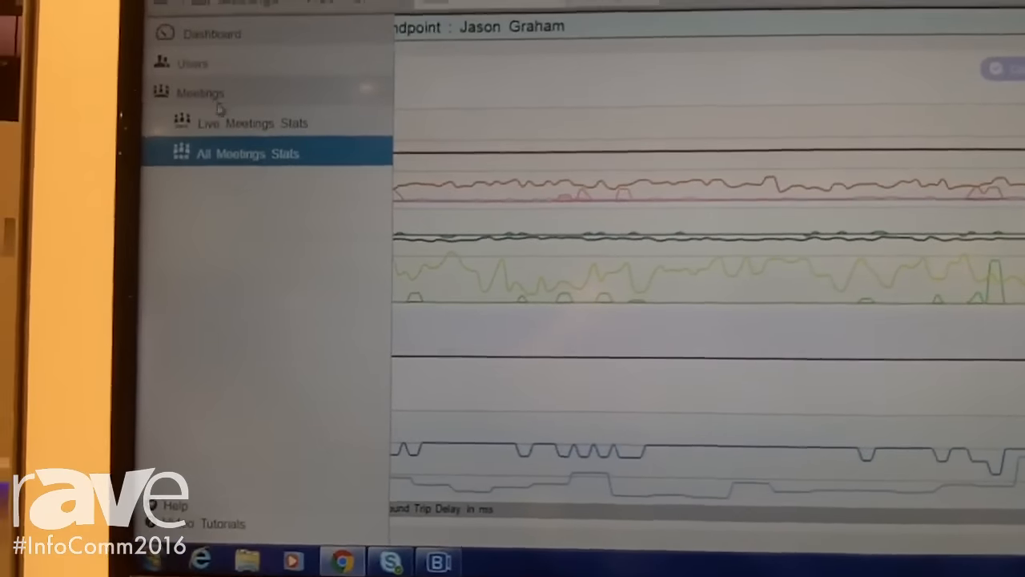
- Open Live Meetings Stats for the ongoing meeting with six endpoints
click(236, 122)
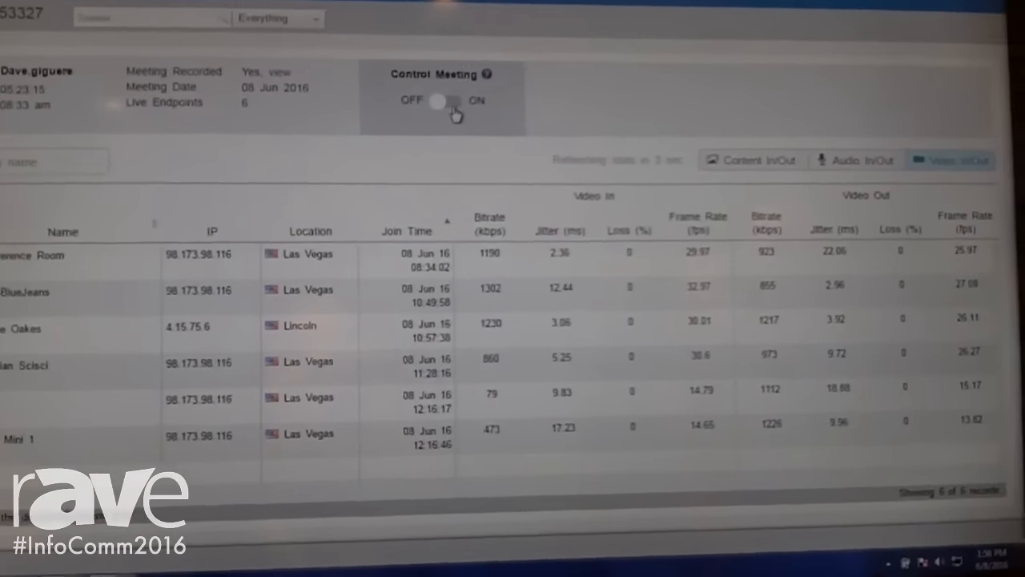
- Switch Control Meeting on, drop the iPad endpoint, and confirm its removal
click(443, 102)
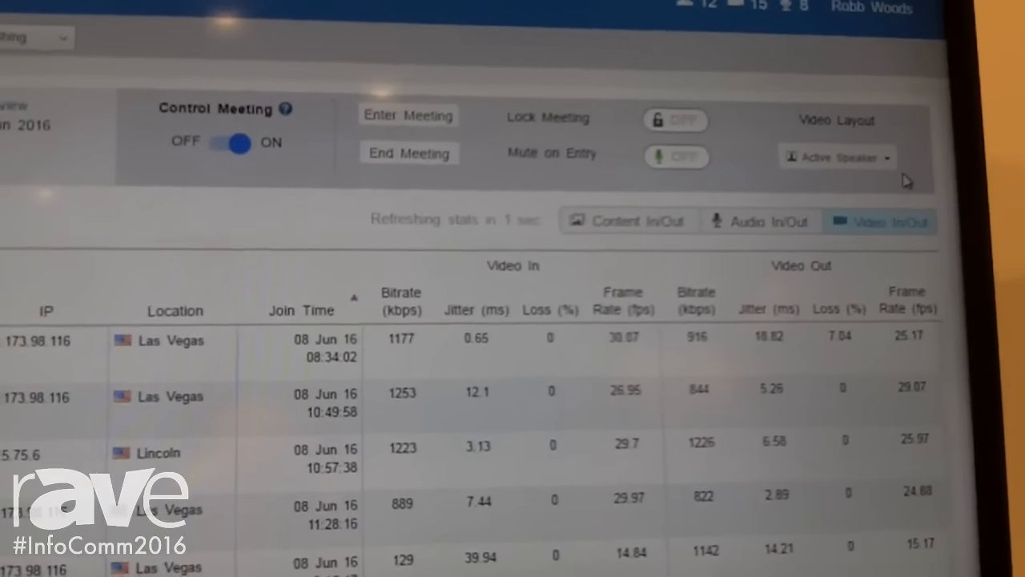
click(836, 157)
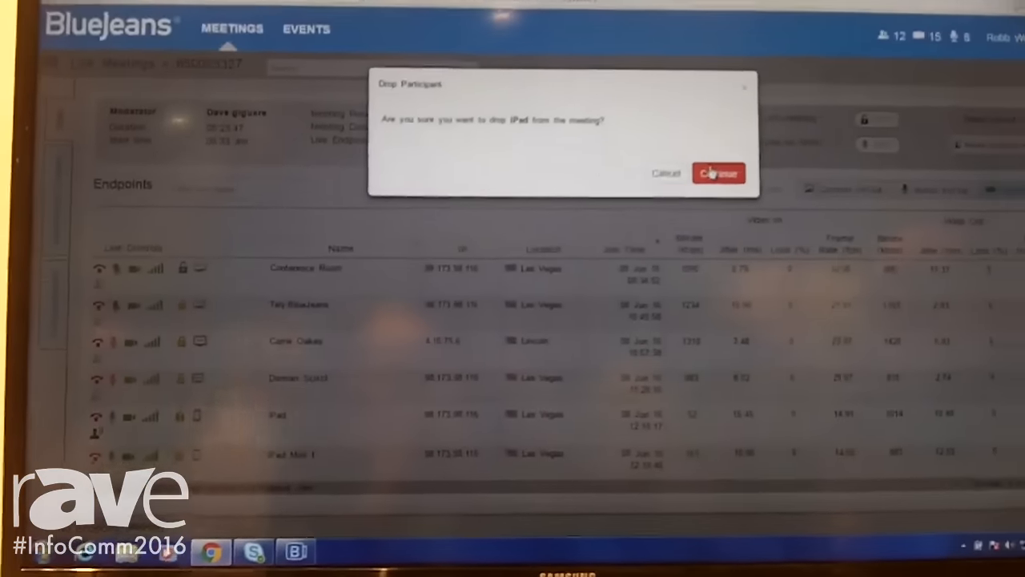
click(716, 172)
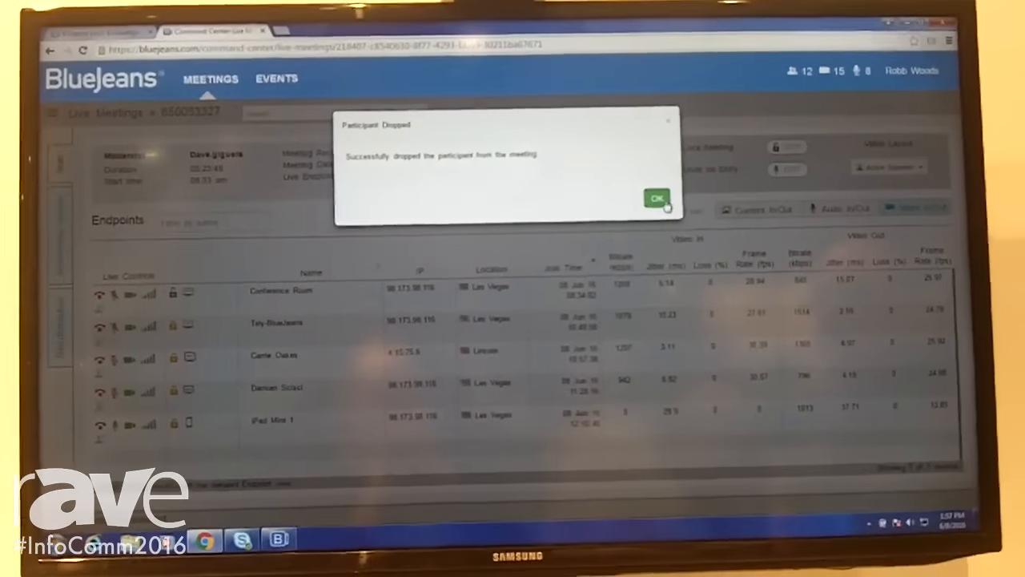
click(655, 198)
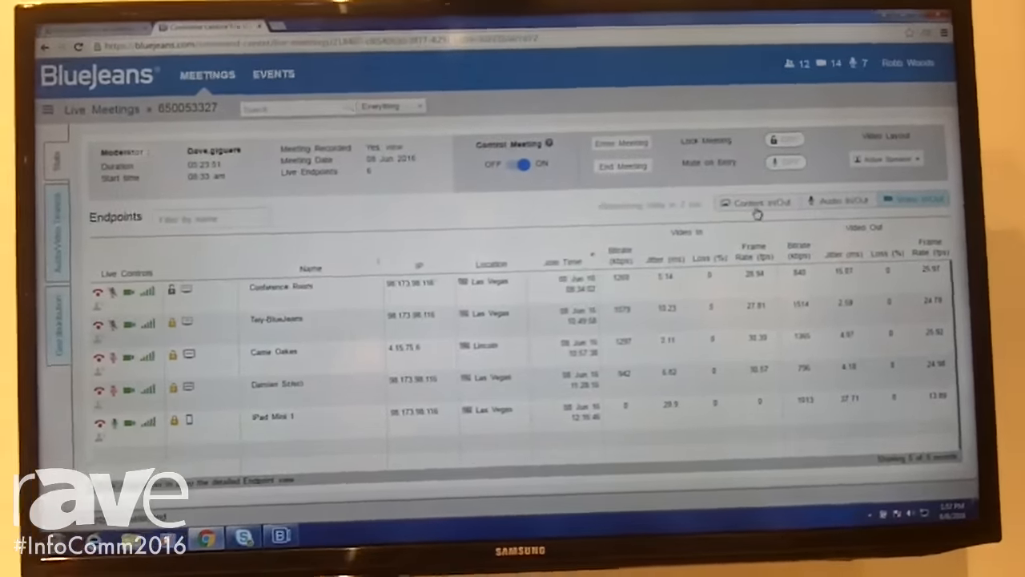